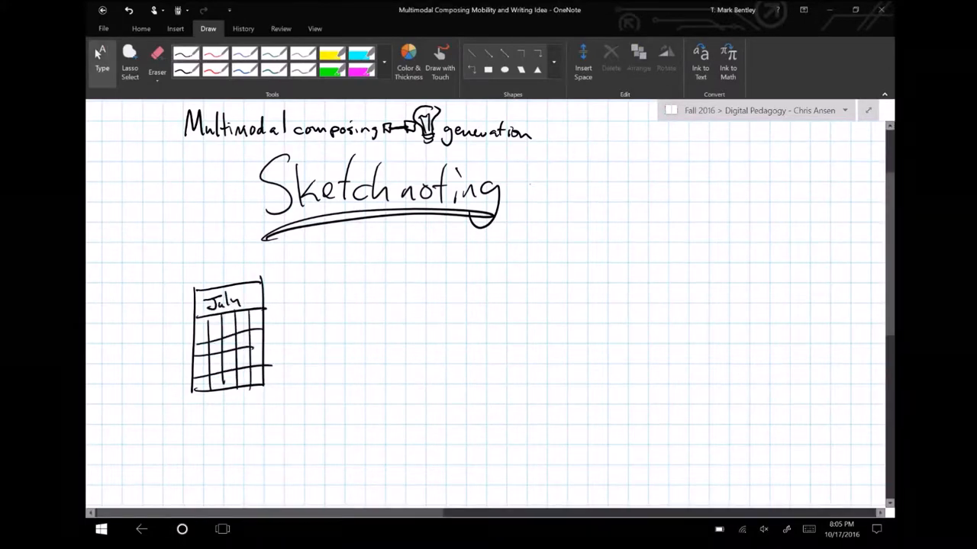
Handwrite 'Semiotic Modes' with an arrow from the calendar, then 'Good = more knowledge' and a globe outline
scroll("down", 3)
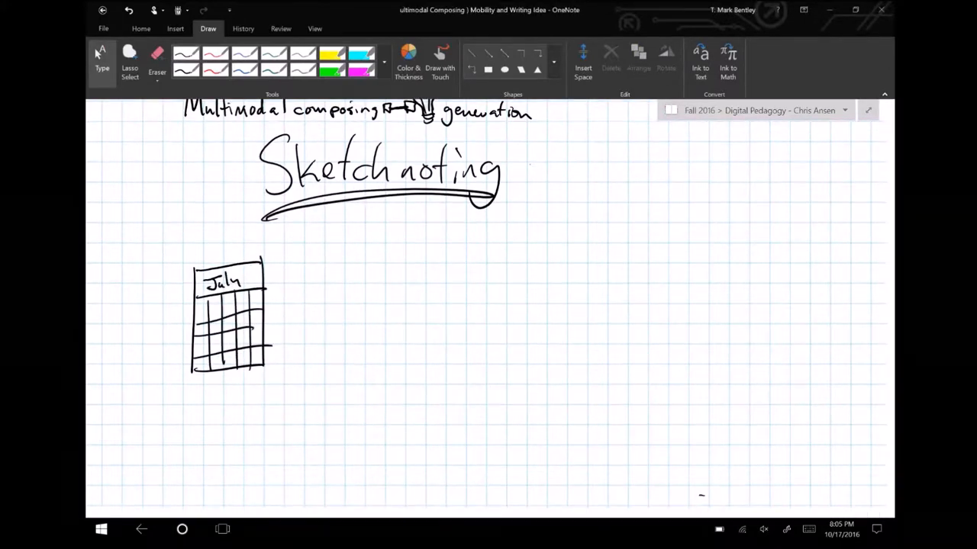
scroll("down", 3)
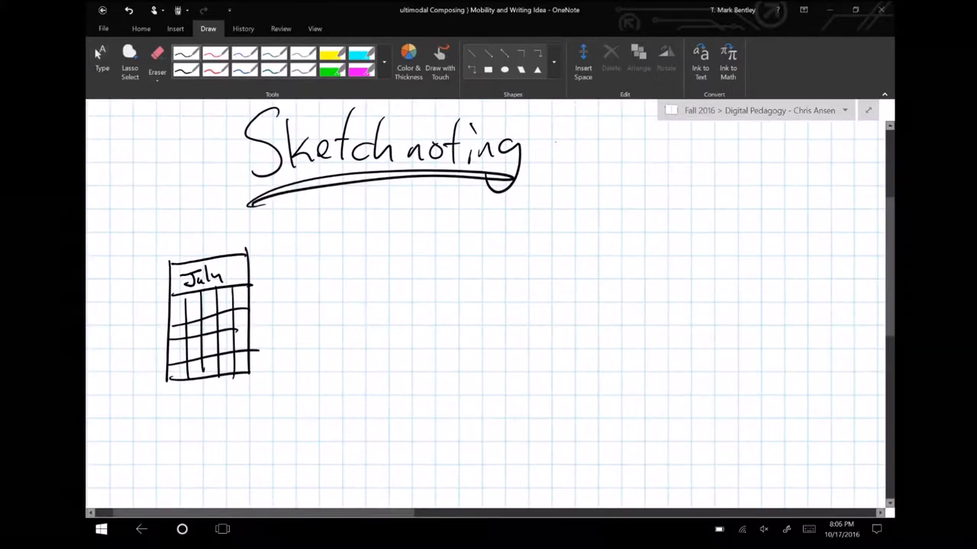
left_click_drag(267, 305, 397, 282)
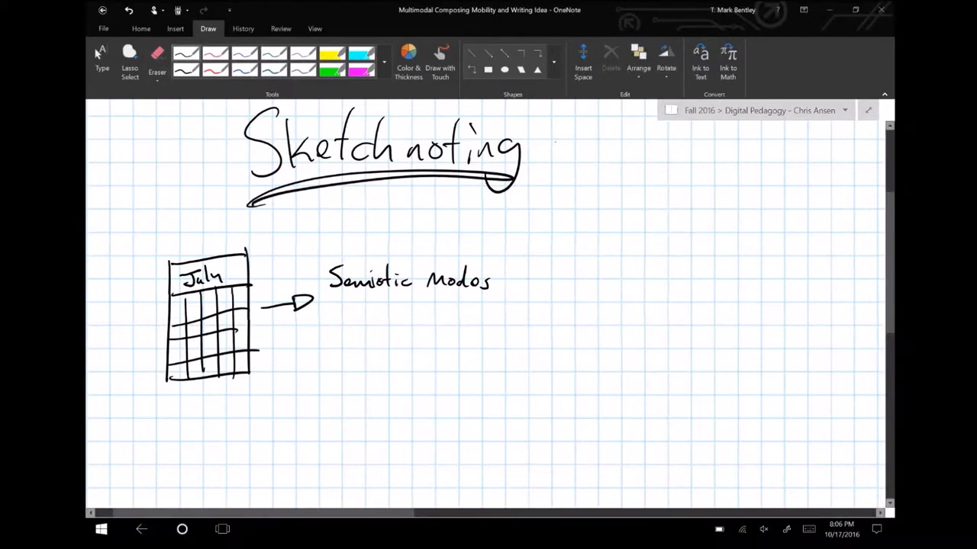
left_click_drag(363, 320, 503, 306)
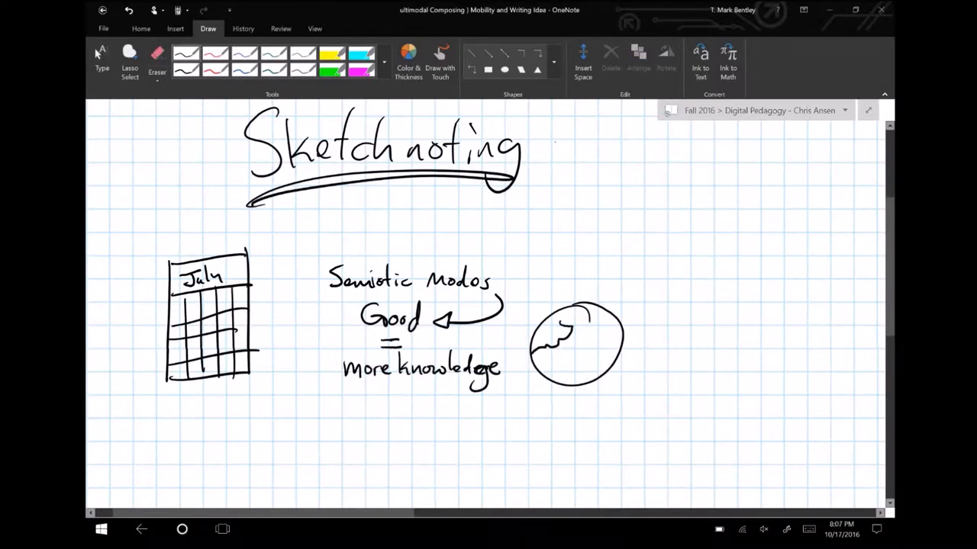
Fill the globe with blue and green highlighter, then draw a large arrow to the next area
left_click(409, 61)
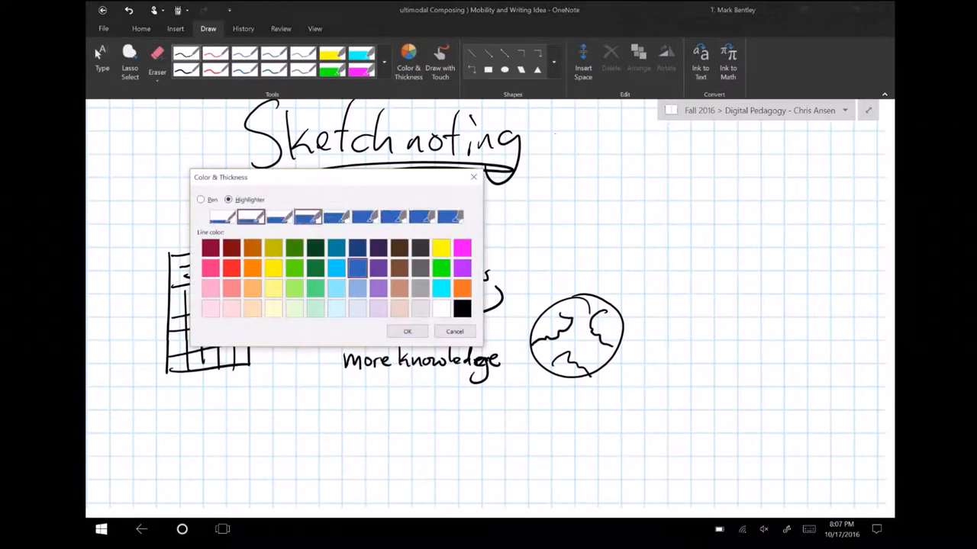
left_click(406, 331)
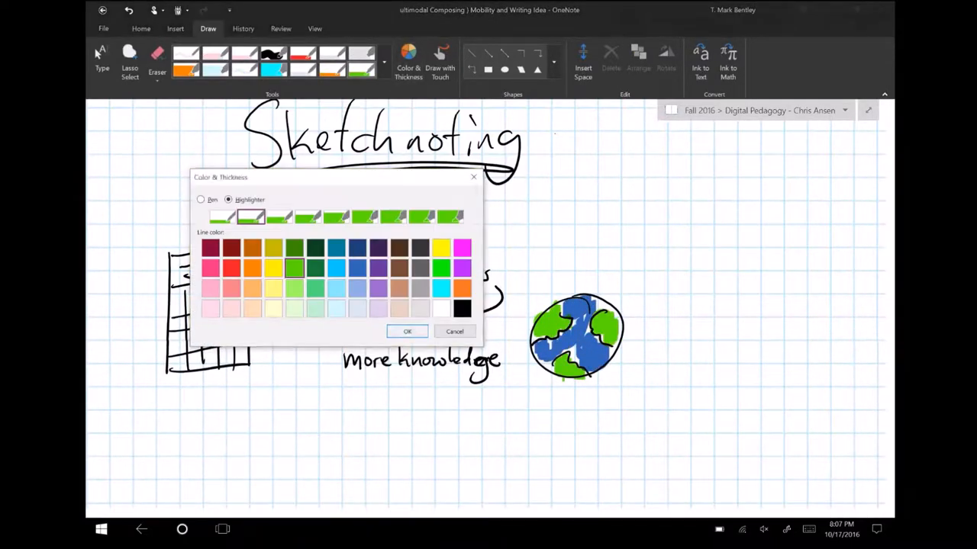
left_click(406, 331)
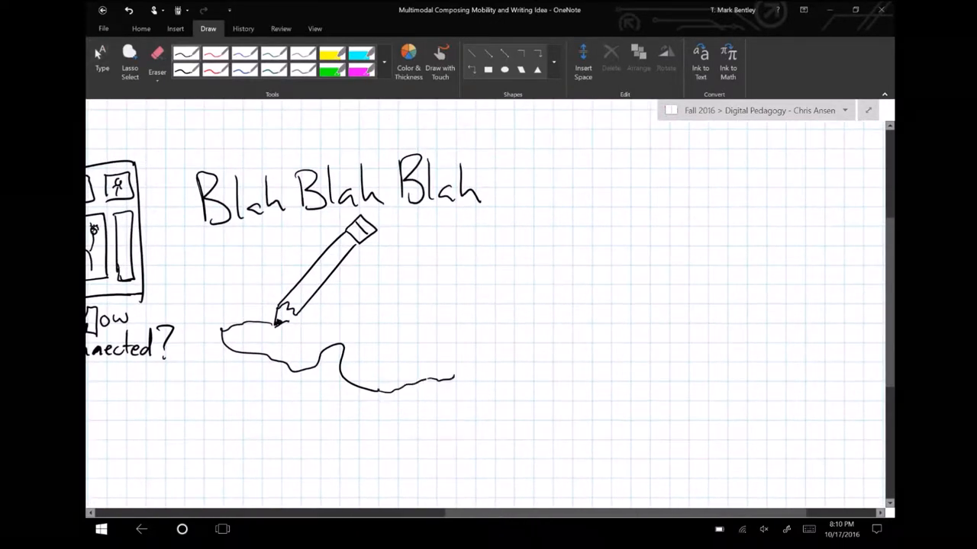
left_click_drag(435, 374, 622, 374)
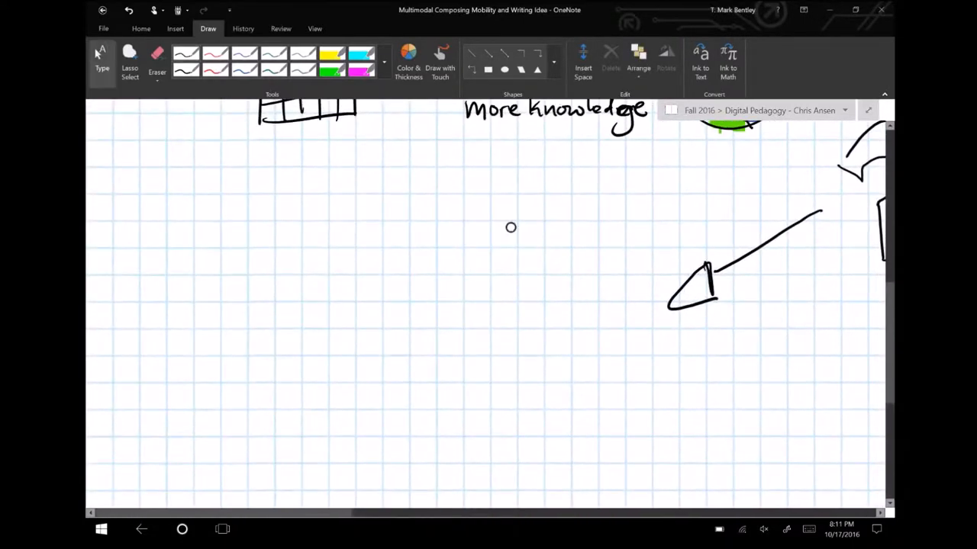
Sketch the eye-to-globe diagram and write the media list ending 'music videos and'
left_click_drag(404, 244, 404, 339)
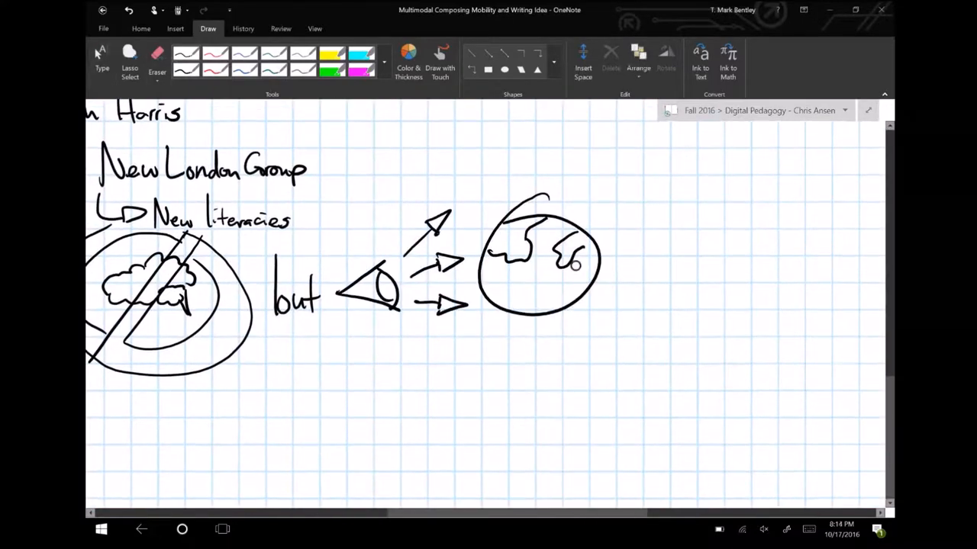
left_click(384, 60)
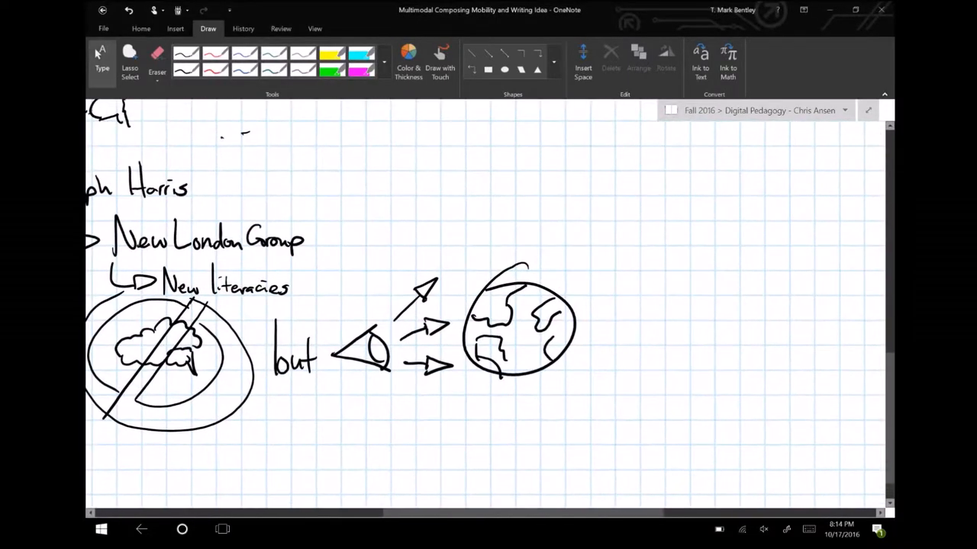
scroll("down", 3)
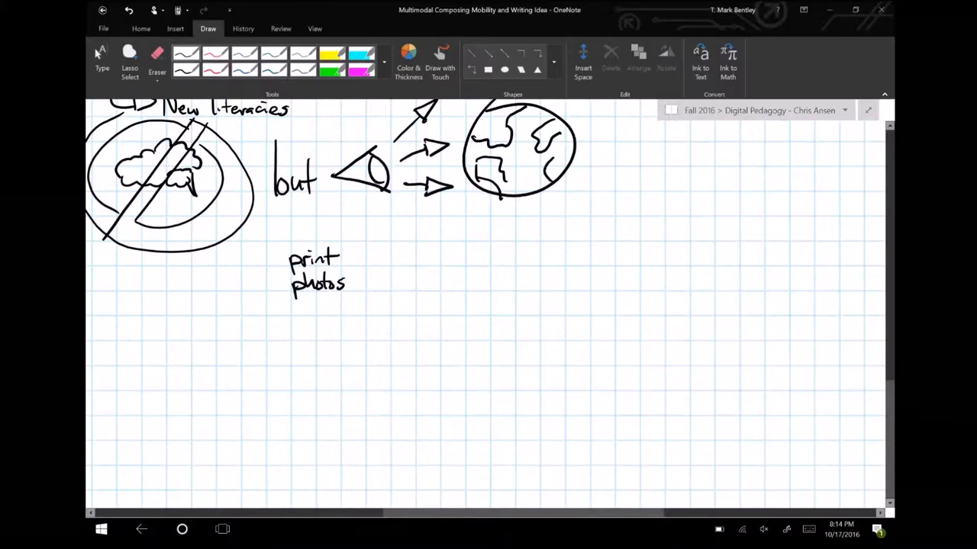
type("music videos and such")
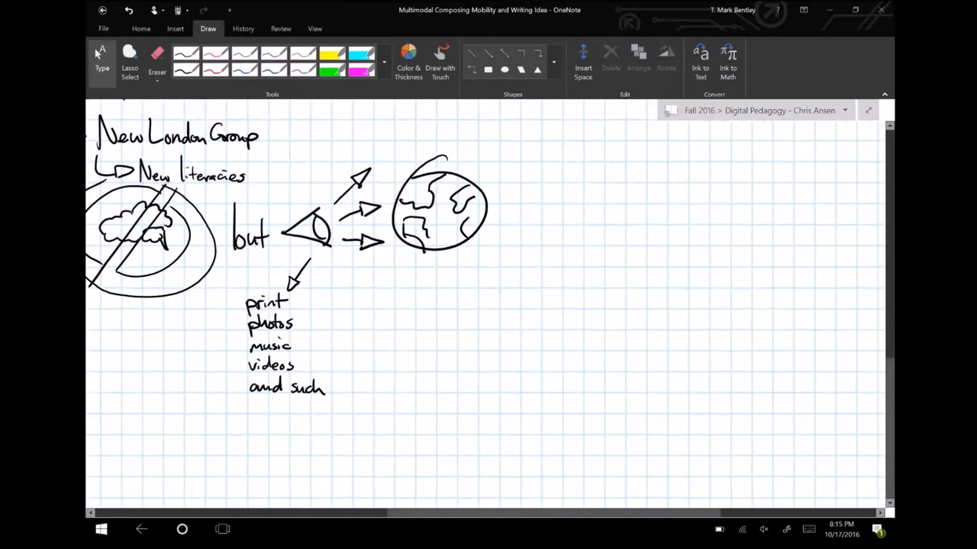
scroll("down", 3)
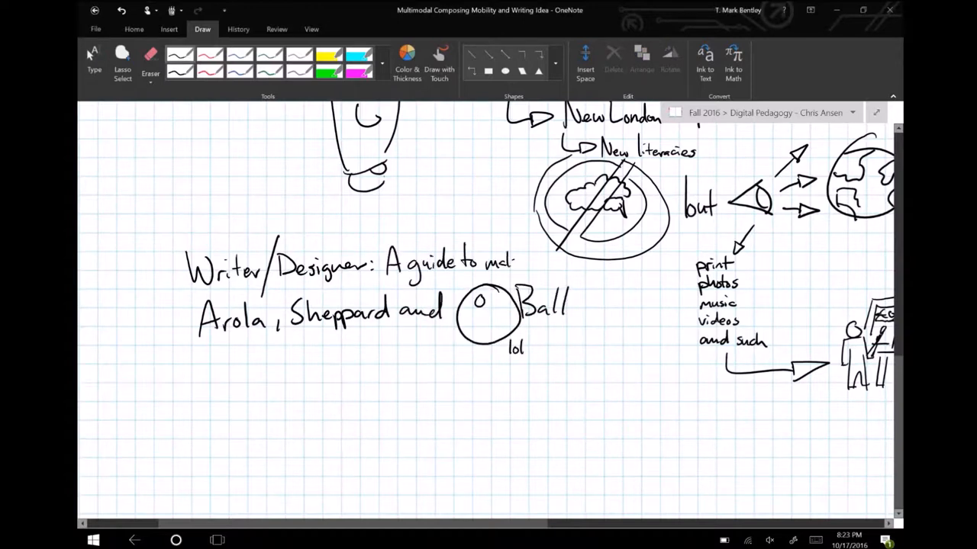
Finish the Writer/Designer guide title and draw the 'Writing and Designing' hand-holding doodle
left_click_drag(518, 267, 641, 297)
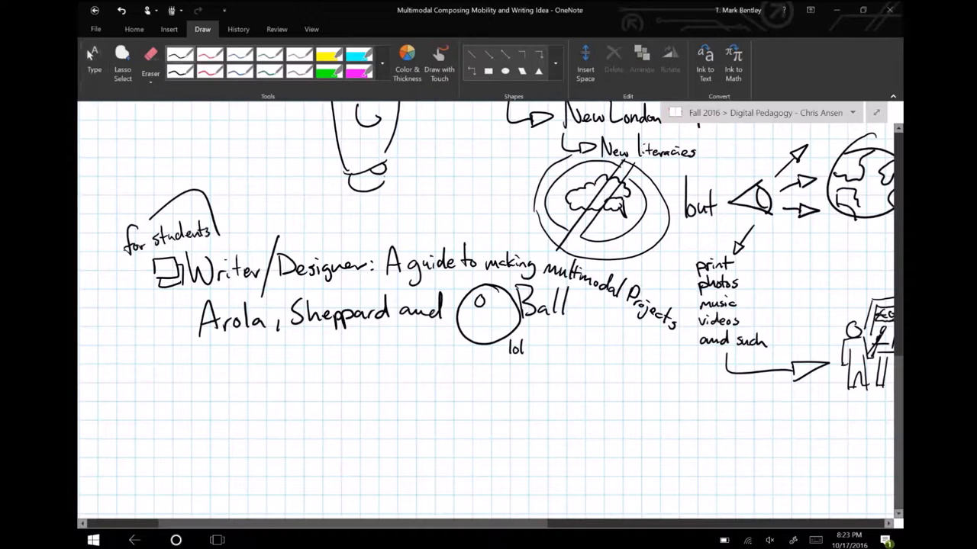
scroll("down", 3)
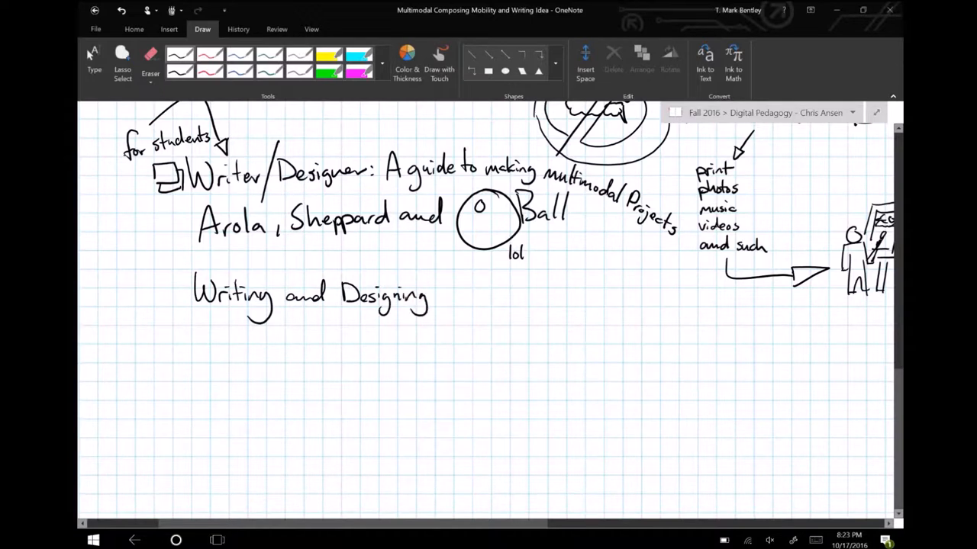
left_click_drag(226, 316, 287, 371)
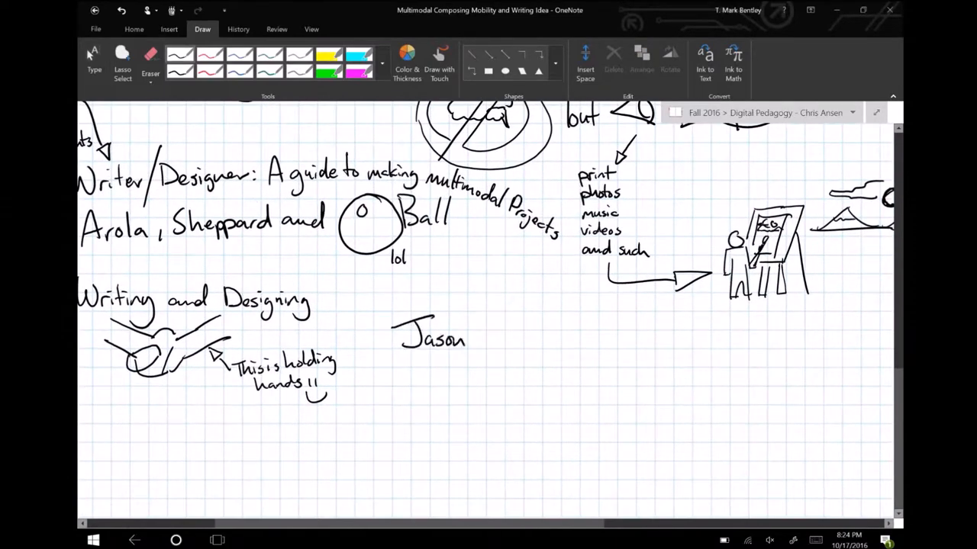
Write the scholar's name with 'engage with words and know the discipline', plus a computer and device doodles
left_click_drag(470, 339, 542, 338)
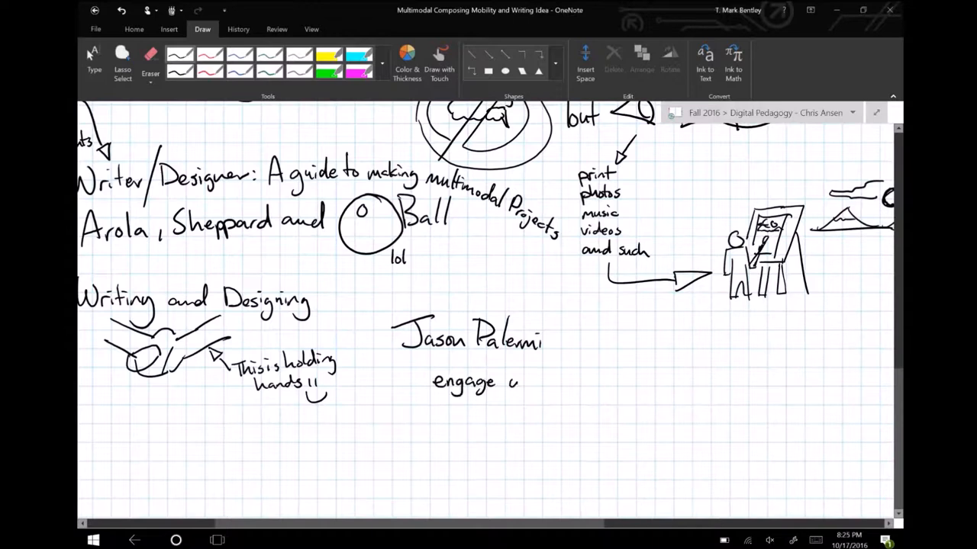
left_click_drag(519, 381, 607, 382)
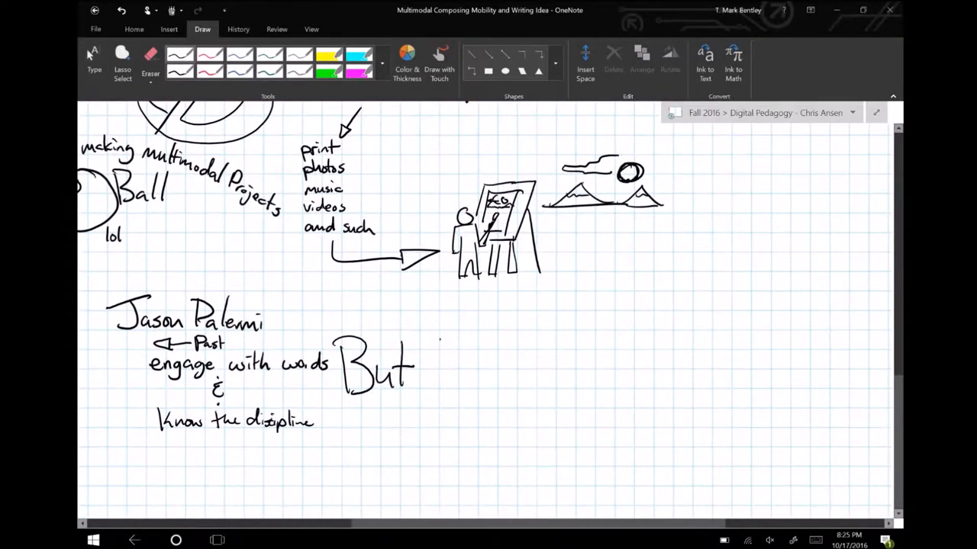
left_click_drag(435, 335, 496, 389)
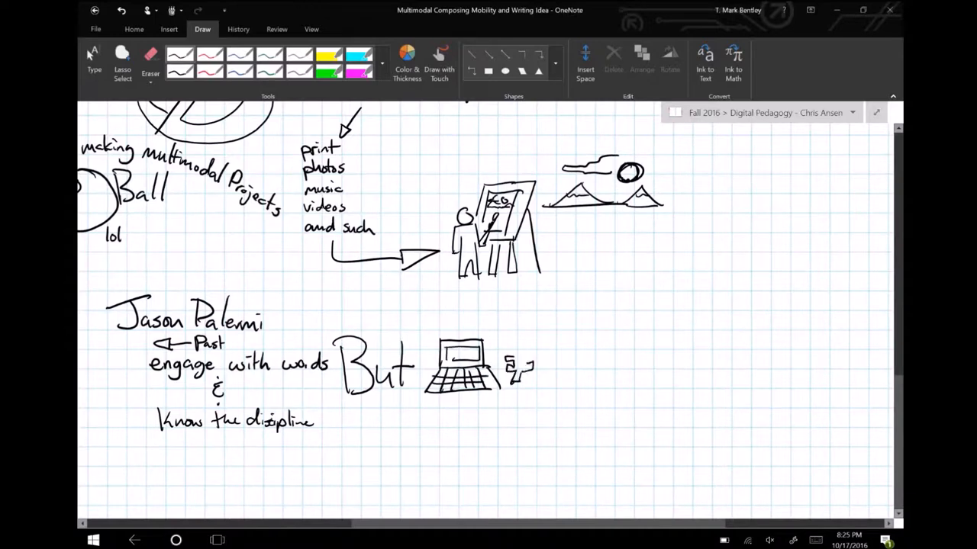
left_click_drag(550, 348, 595, 397)
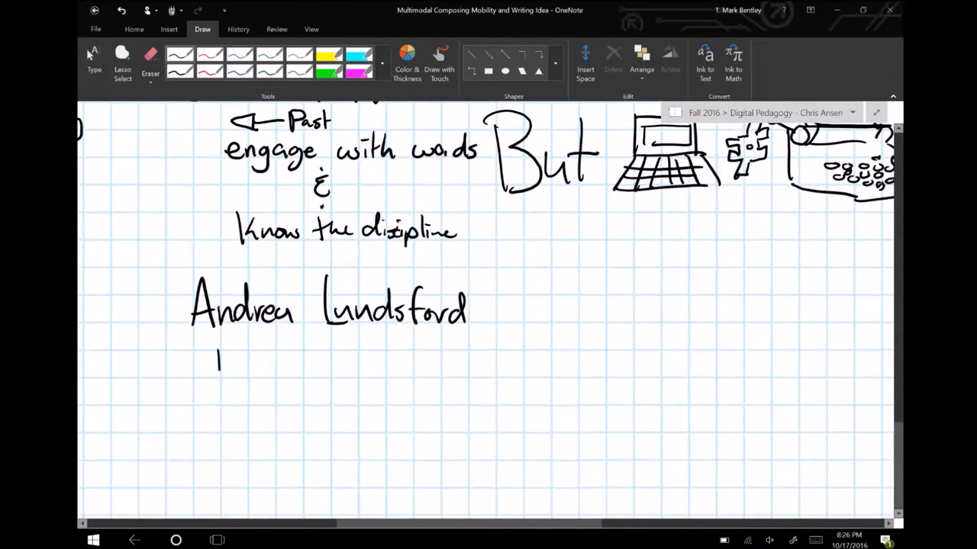
Draw the document-to-arrow diagram under the name and a yellow car turning into a robot
left_click_drag(221, 351, 363, 374)
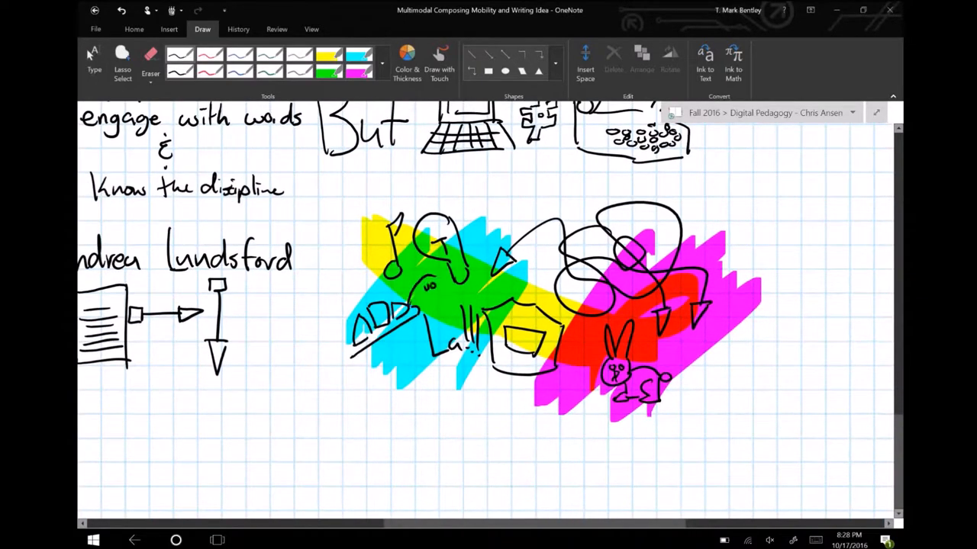
left_click_drag(427, 297, 415, 312)
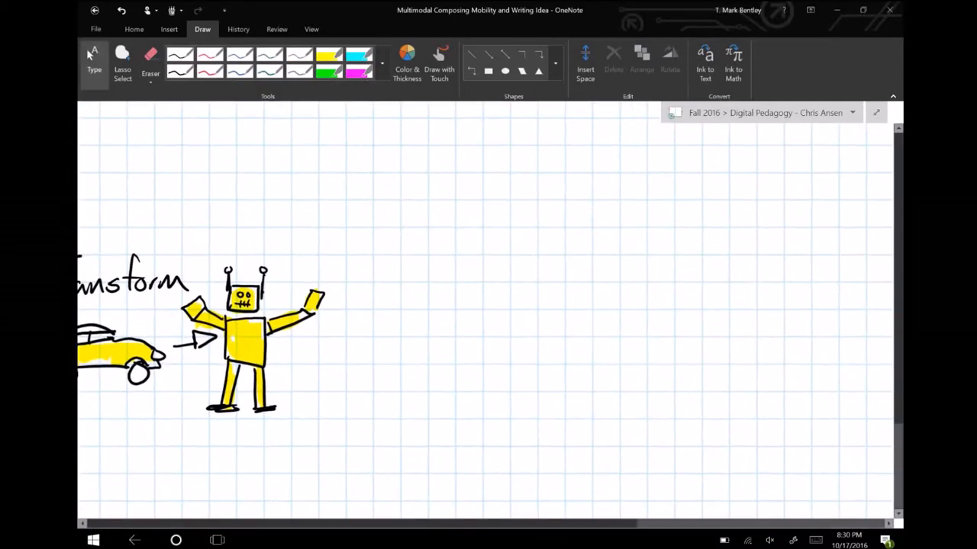
Sketch the red Record button circle, then doodle an eye, an ear, a cube and a mouth
left_click_drag(424, 293, 519, 363)
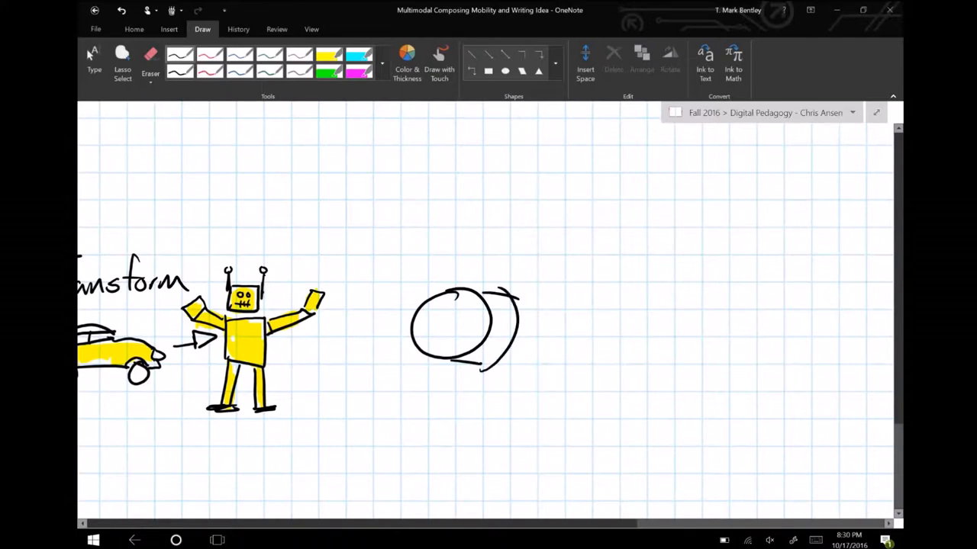
left_click(406, 62)
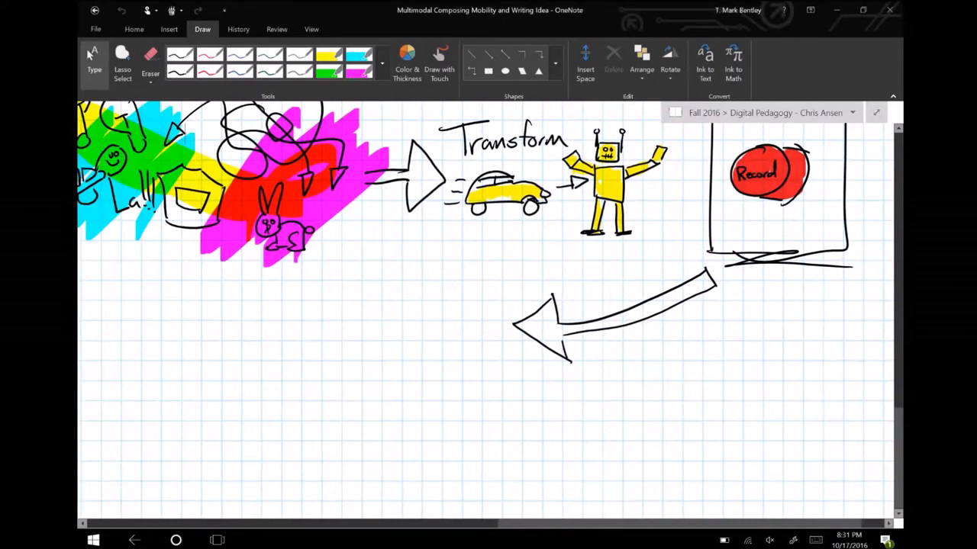
left_click_drag(332, 336, 458, 323)
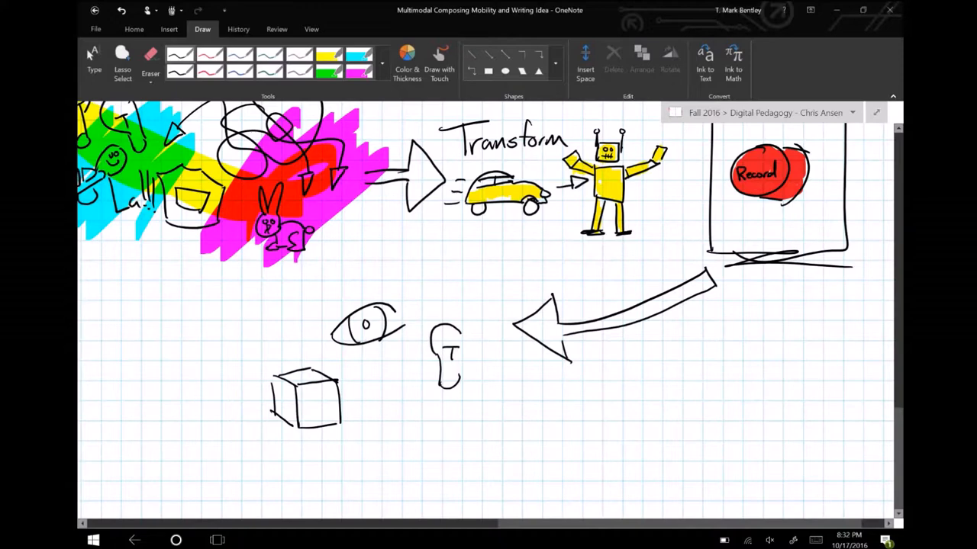
left_click_drag(366, 424, 427, 445)
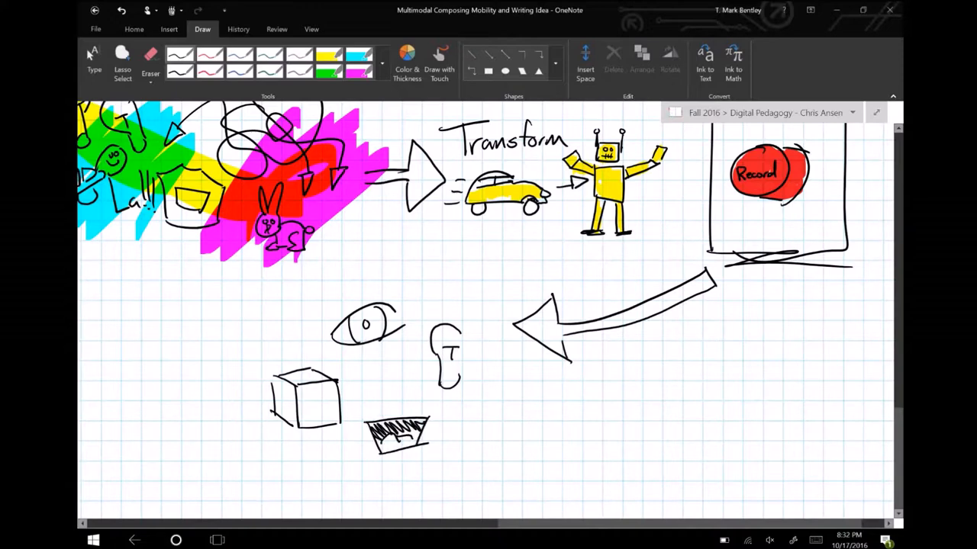
left_click(406, 61)
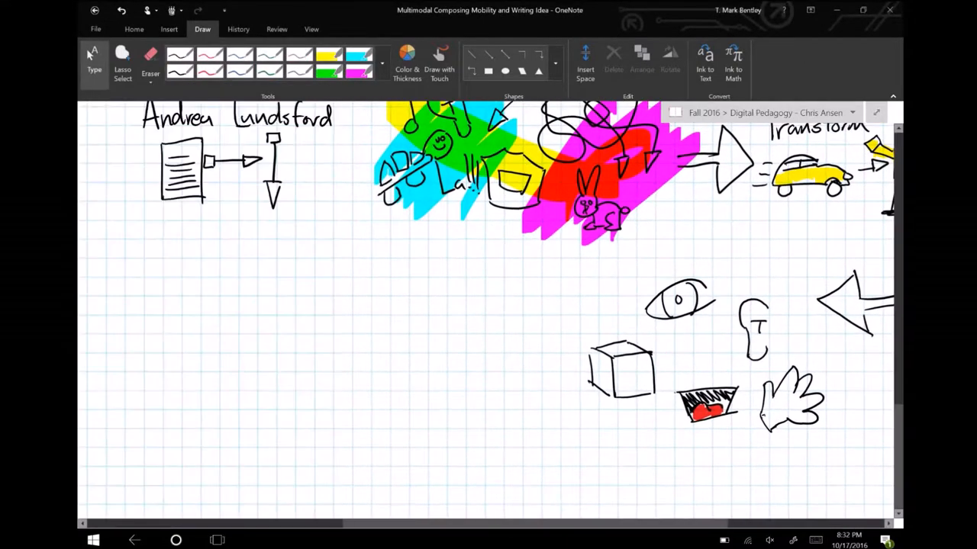
Add 'Cave Painting', finish Kathleen Yancey's name and sketch her yellow-haired portrait
type("Cave Paintings")
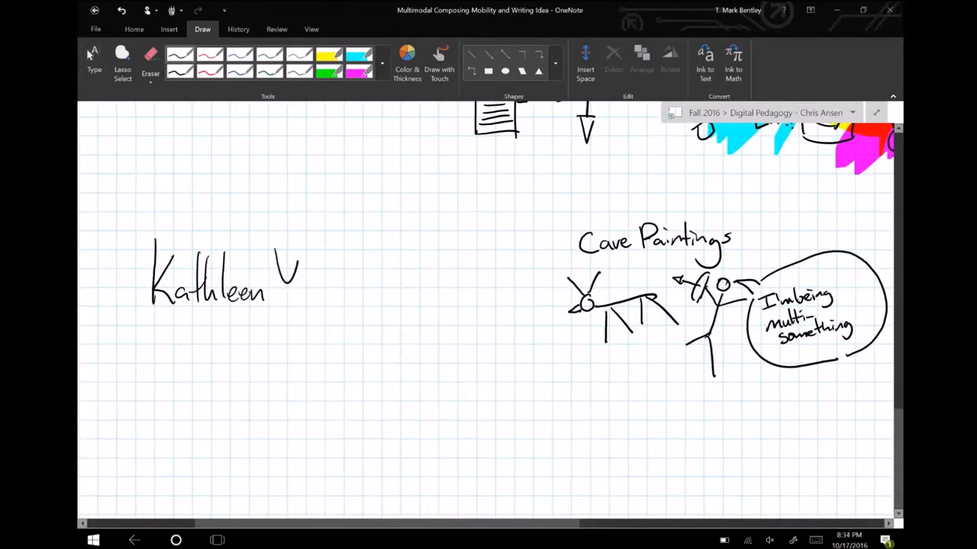
left_click_drag(282, 271, 363, 350)
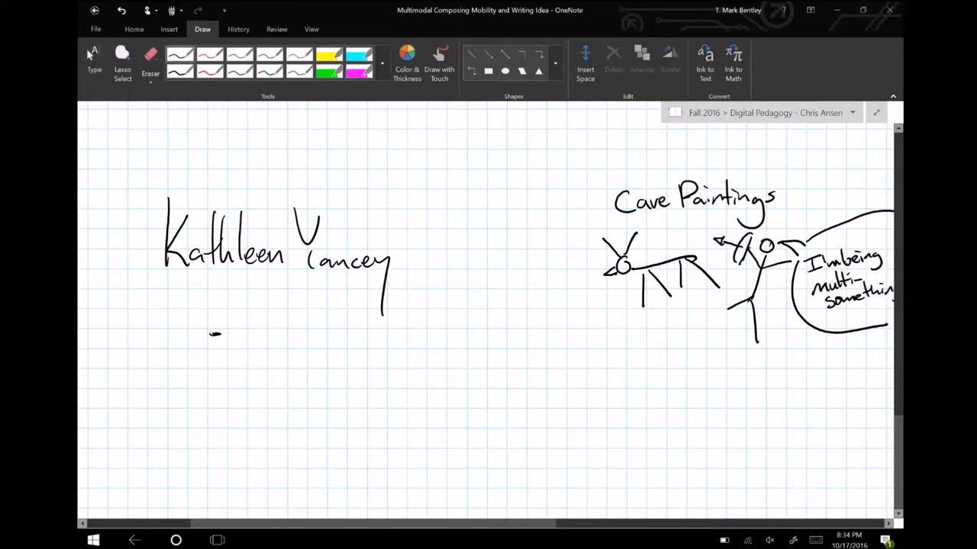
left_click_drag(198, 297, 183, 427)
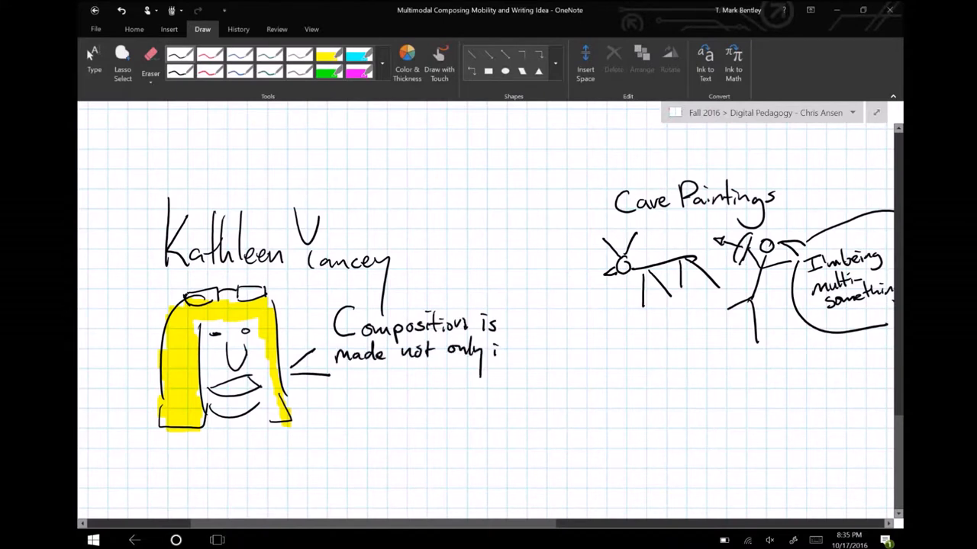
Handwrite her composition quote inside a speech bubble
left_click_drag(332, 374, 525, 374)
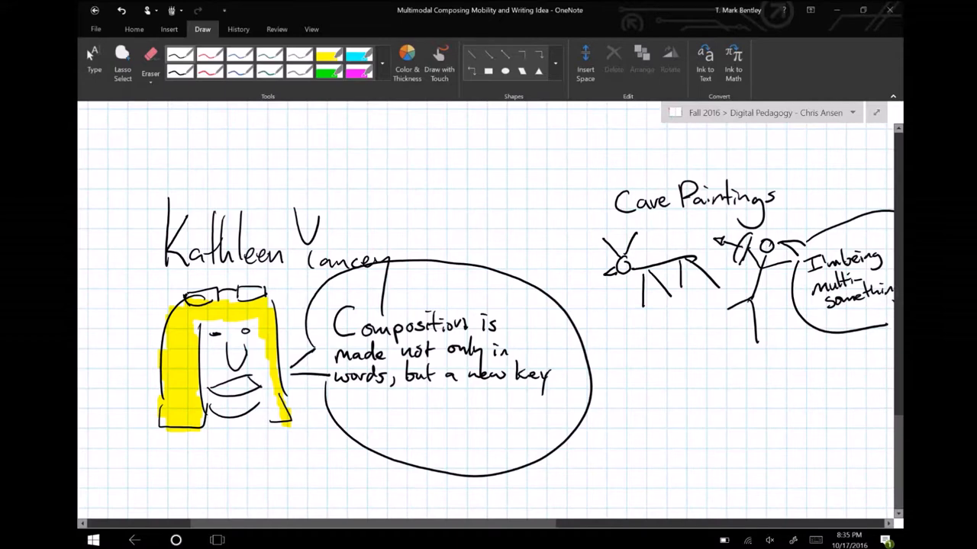
left_click_drag(485, 427, 526, 397)
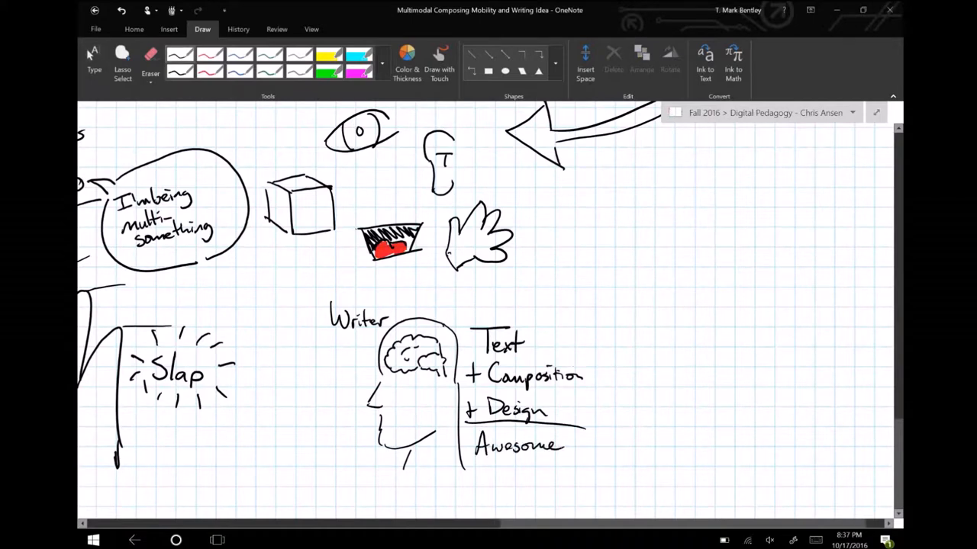
Draw a mortarboard graduate scratching their head with 'Hmm…' in a thought cloud
scroll("down", 3)
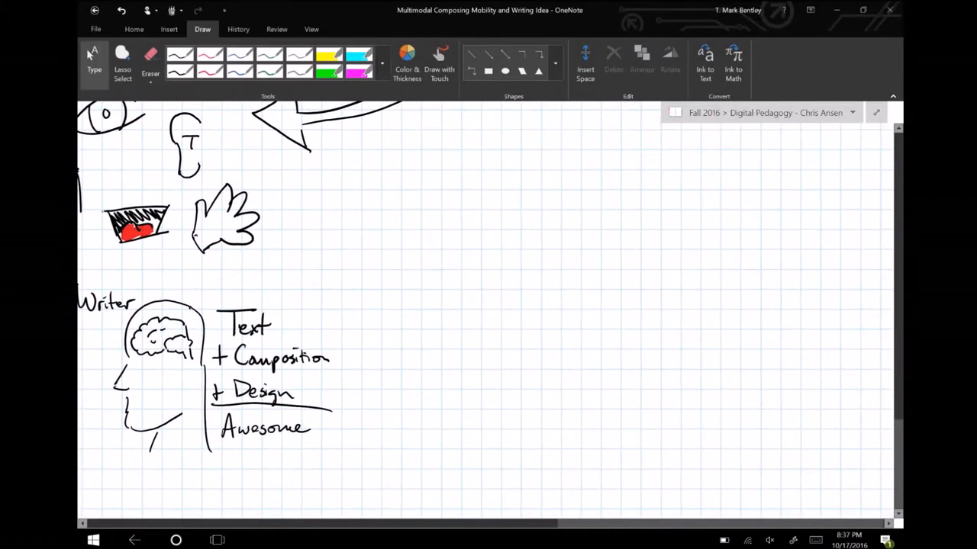
scroll("down", 3)
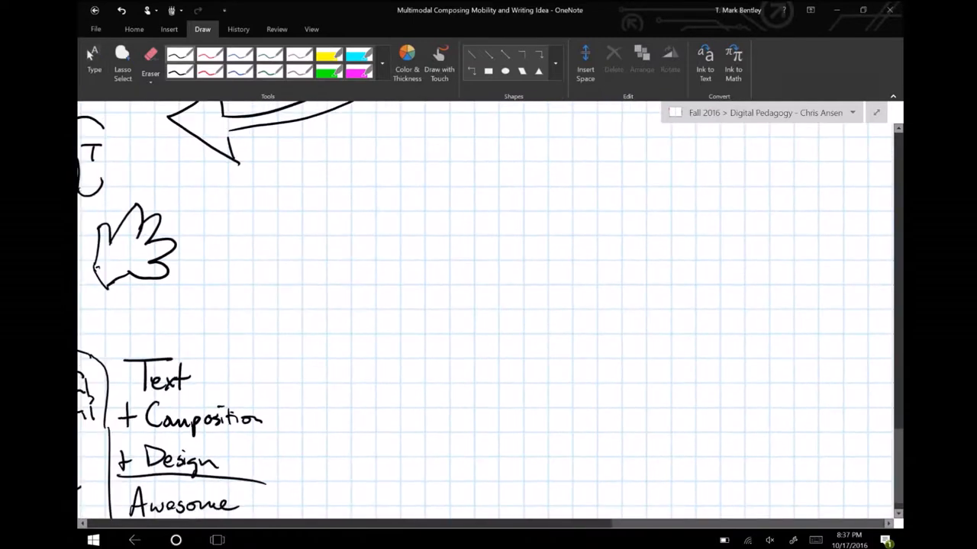
left_click_drag(313, 267, 374, 382)
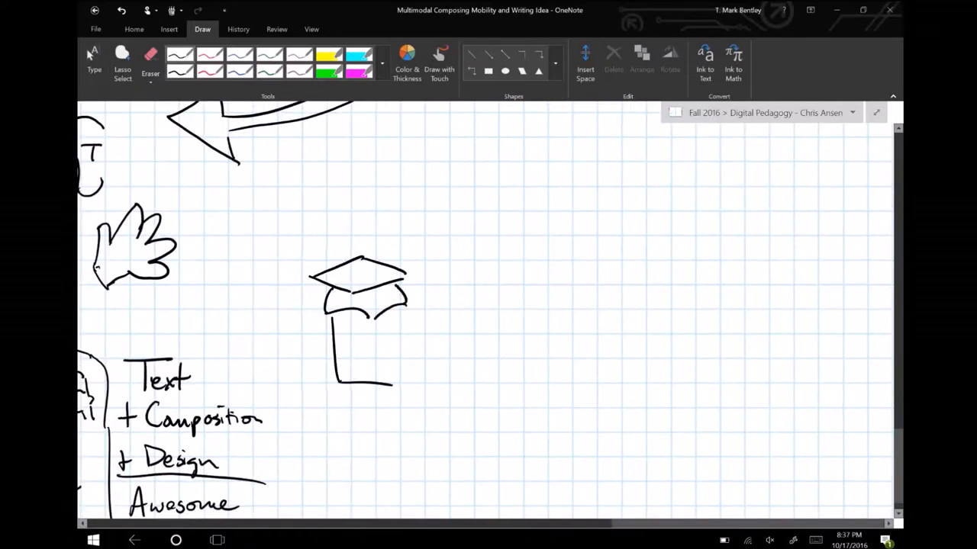
left_click_drag(354, 336, 397, 381)
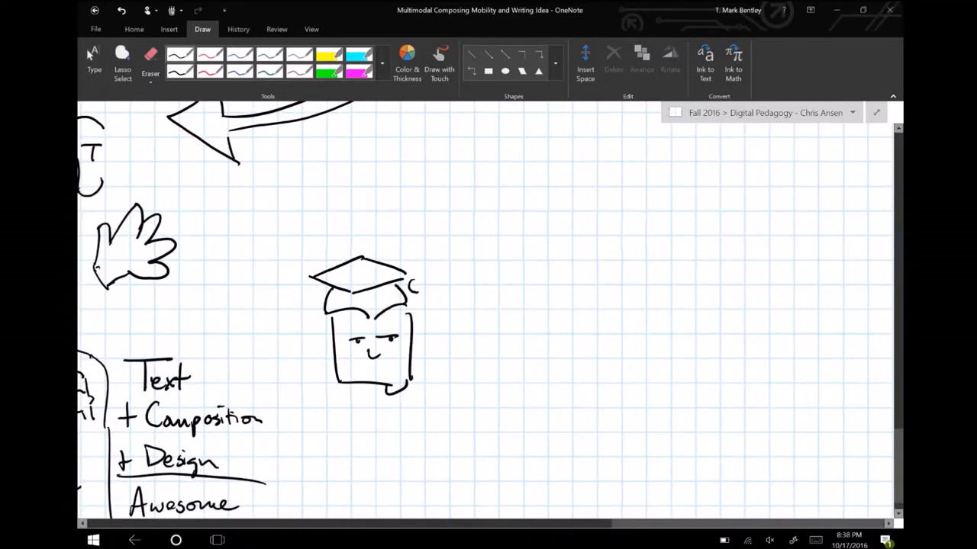
left_click_drag(412, 275, 470, 305)
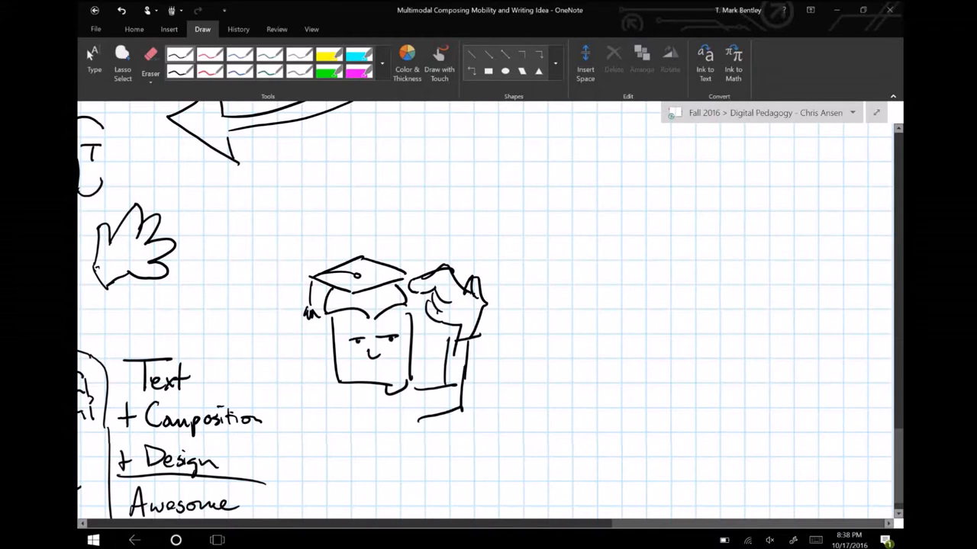
left_click_drag(480, 366, 547, 371)
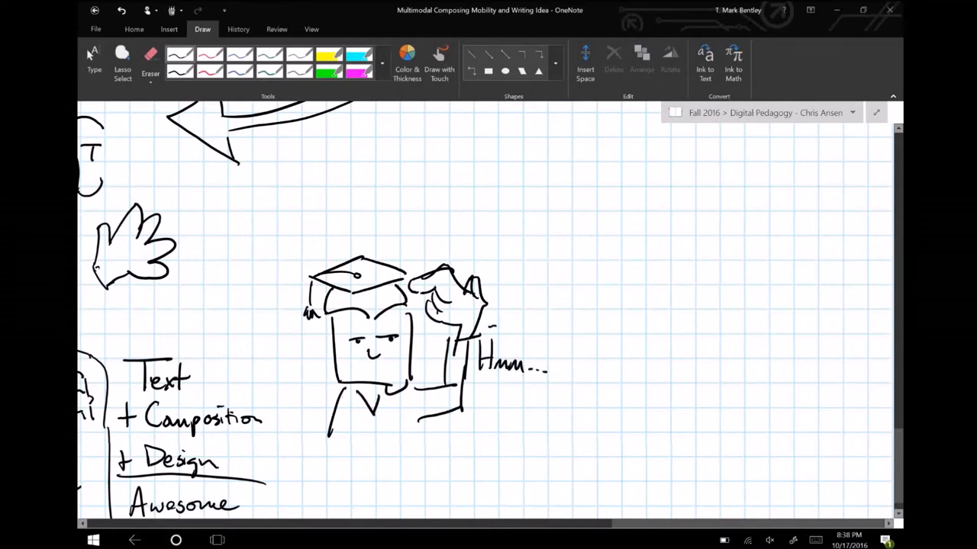
left_click_drag(496, 313, 557, 382)
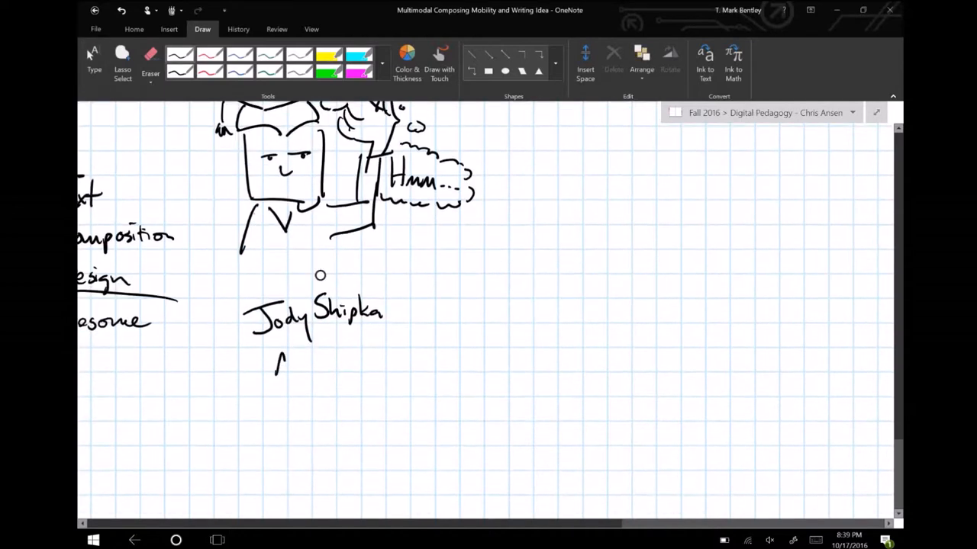
Write 'Multimodal ≠ Digital' with red glasses, an orange blob, a camera and an arrow toward Paul Prior
left_click_drag(275, 366, 394, 364)
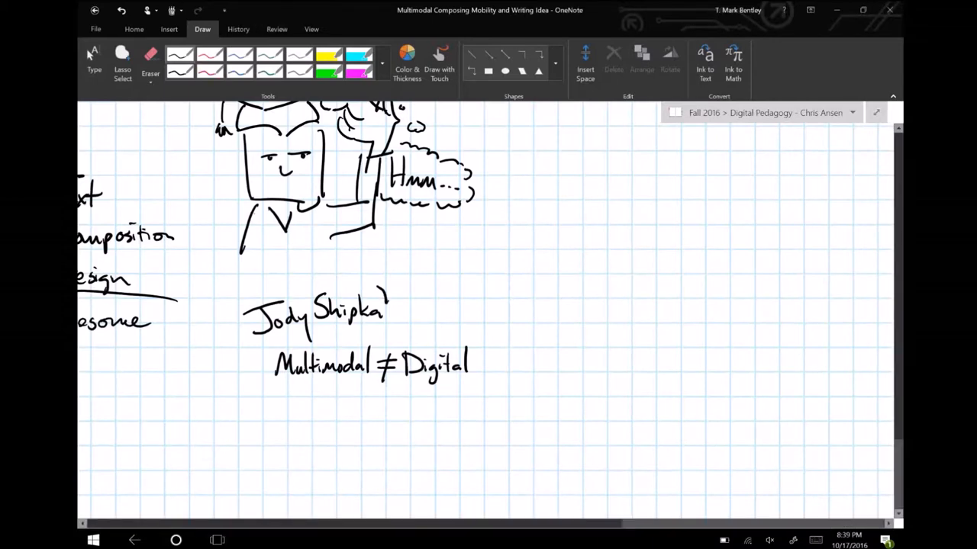
left_click_drag(389, 293, 485, 305)
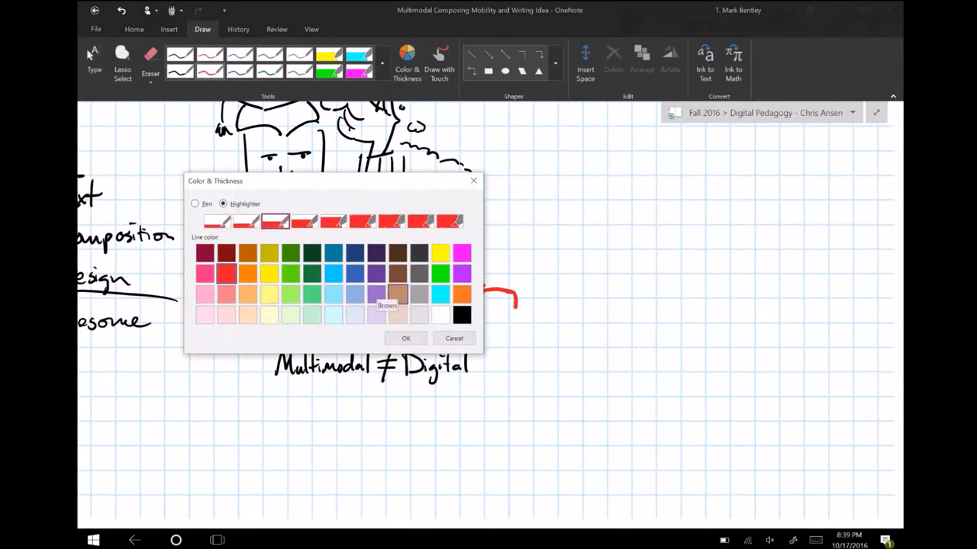
left_click(248, 273)
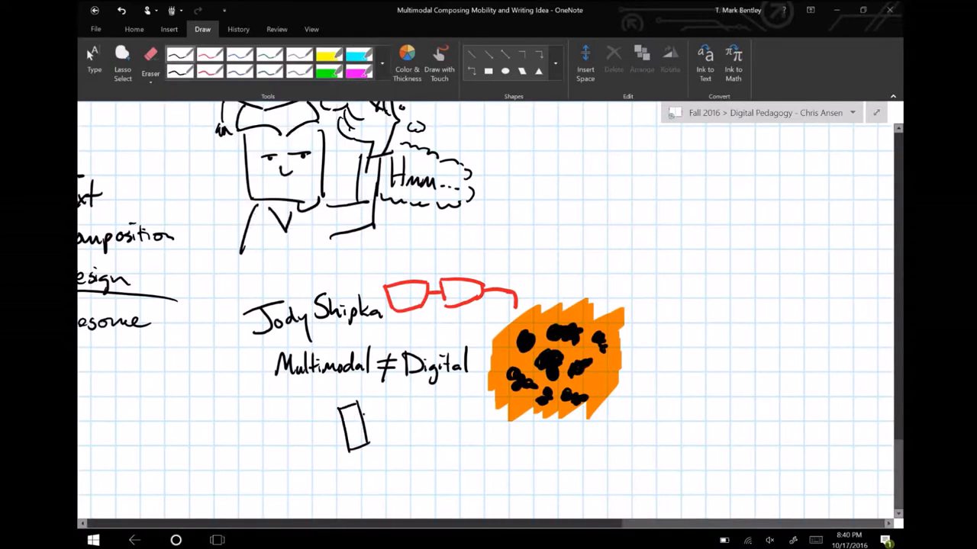
left_click_drag(351, 412, 405, 427)
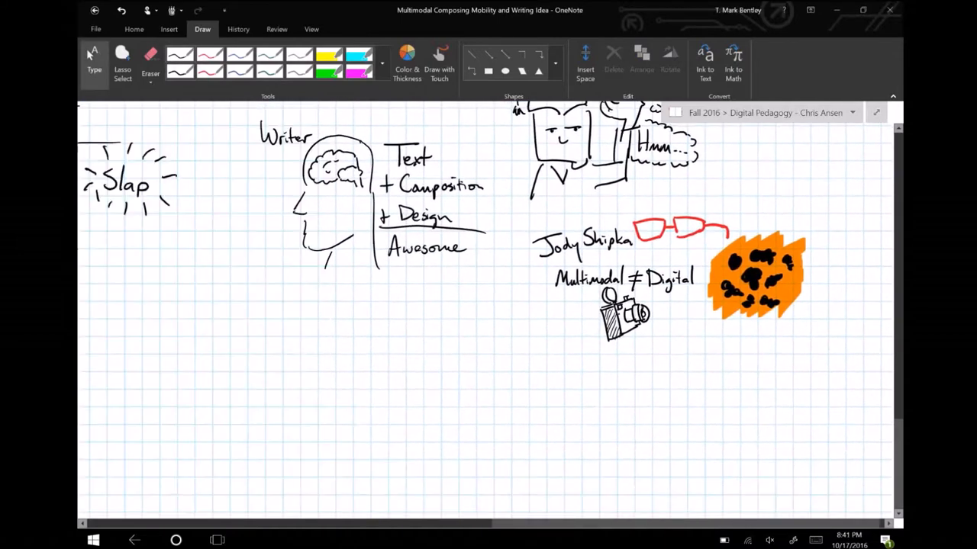
left_click_drag(557, 313, 534, 374)
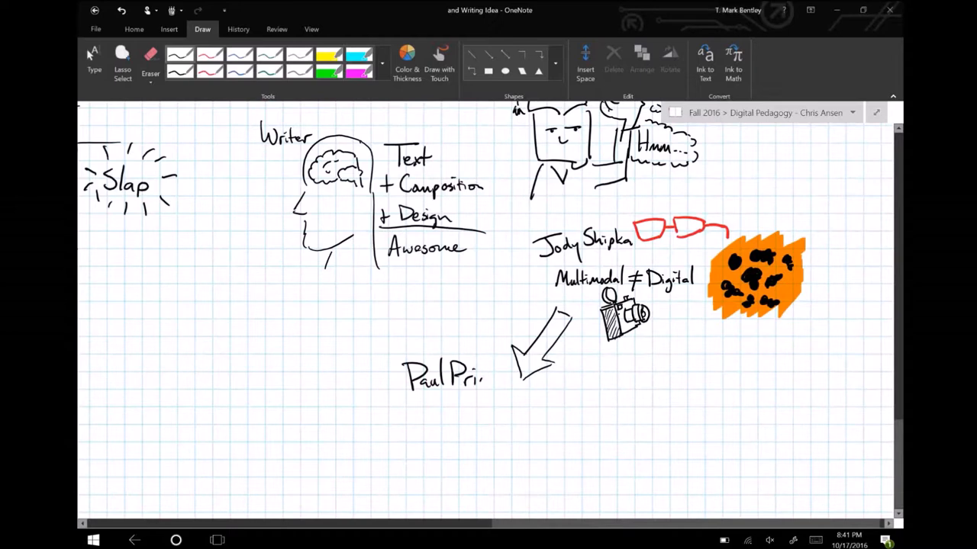
Add the next bullet point under Paul Prior's Multimodal notes
scroll("down", 3)
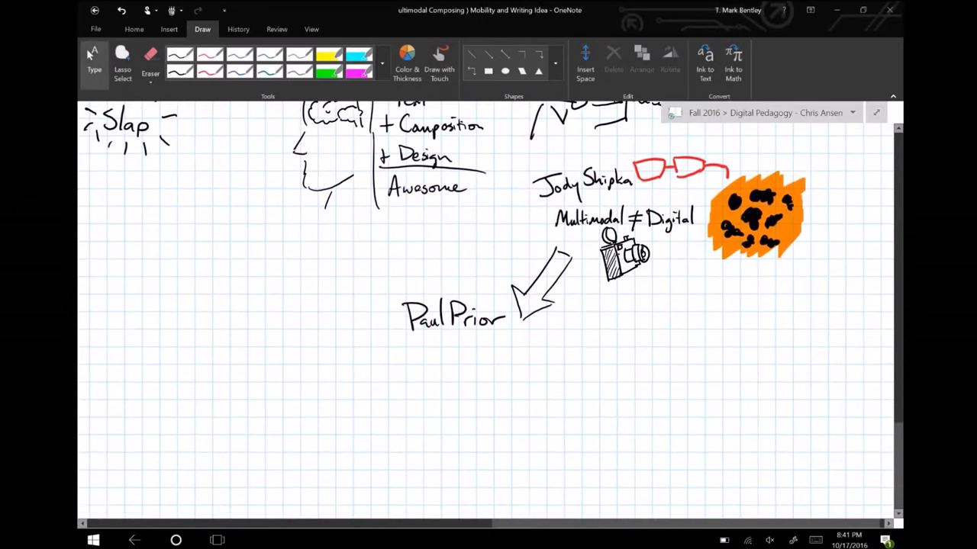
scroll("down", 3)
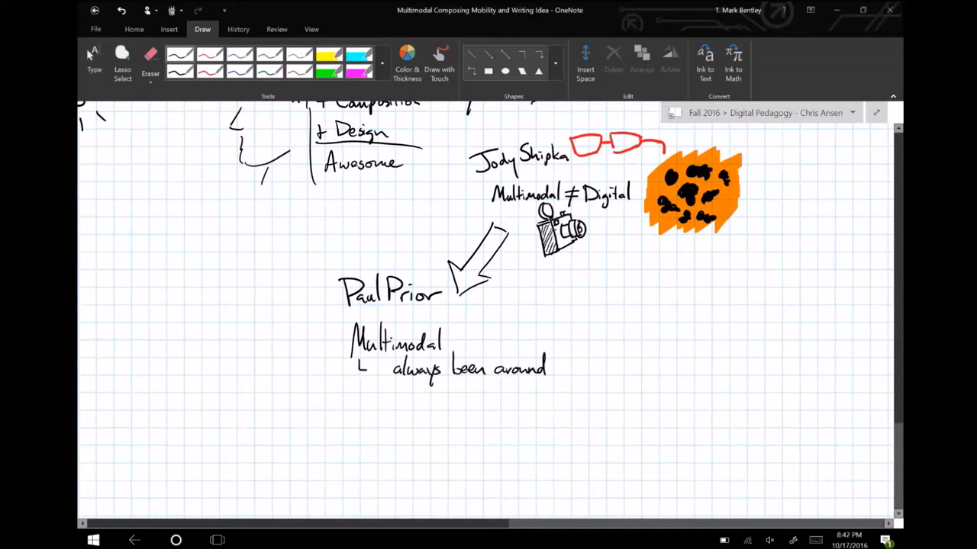
left_click_drag(358, 394, 384, 394)
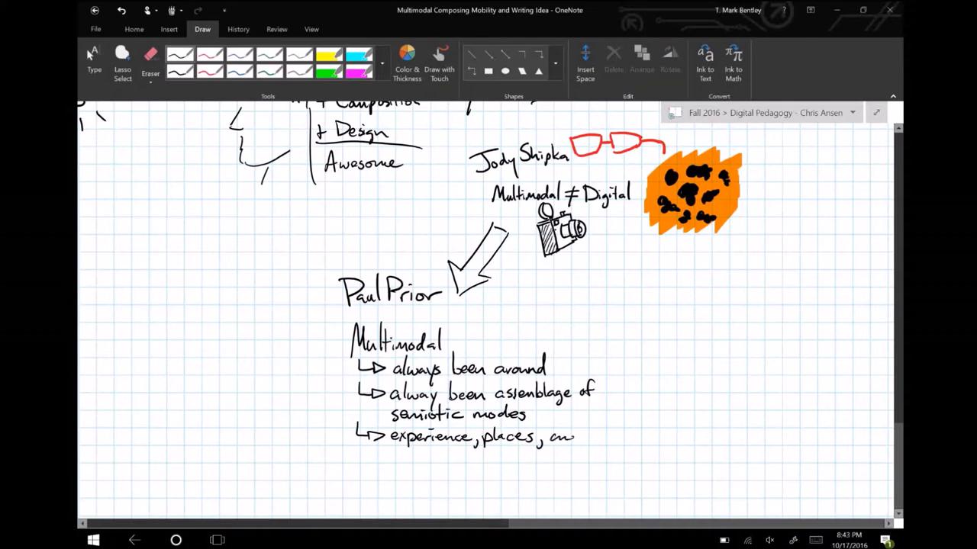
scroll("down", 3)
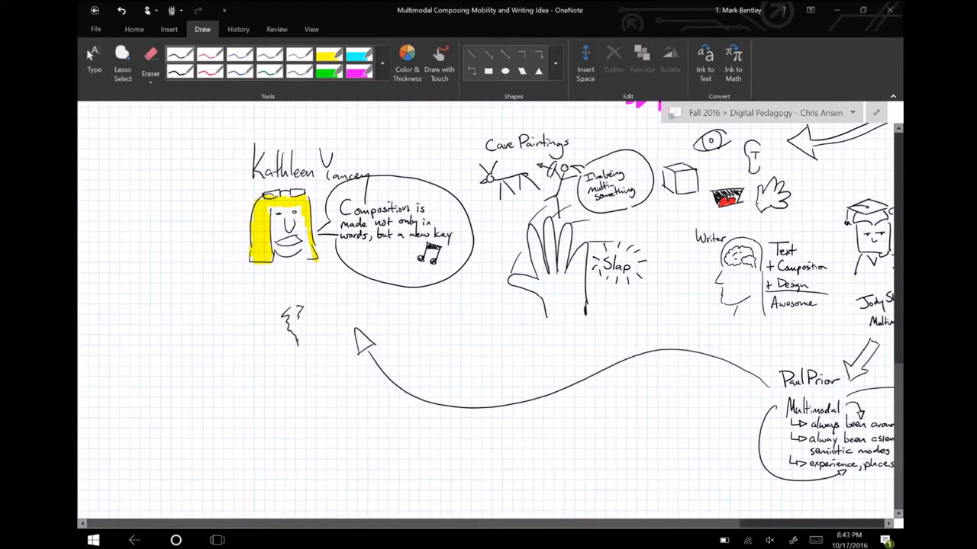
Sketch a broken globe labelled Fragmented beside the arrow's tip, then move down the page
left_click_drag(278, 313, 320, 351)
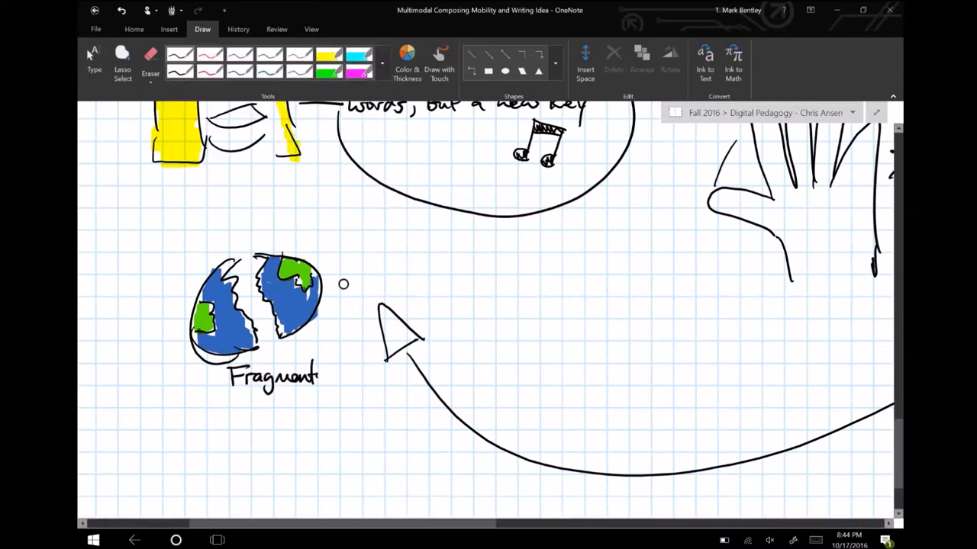
scroll("down", 3)
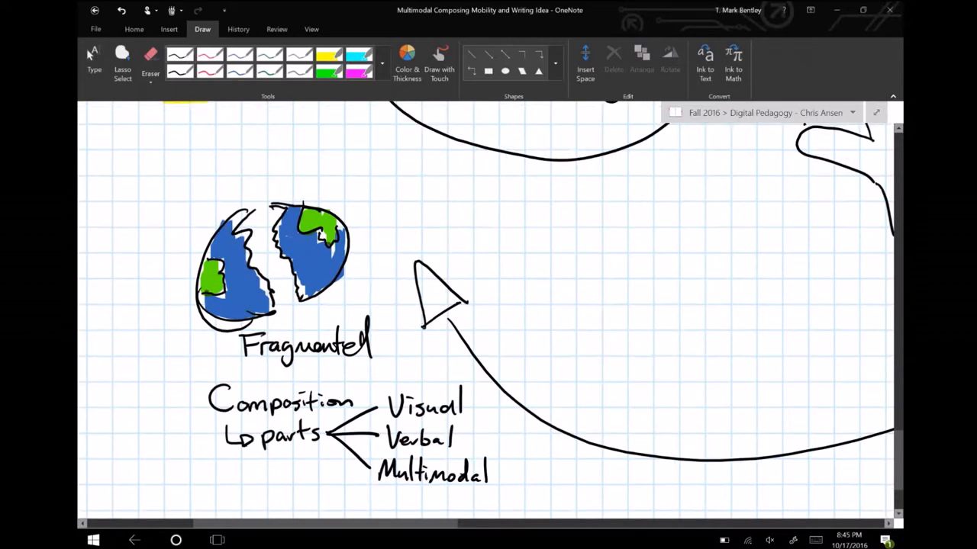
scroll("down", 3)
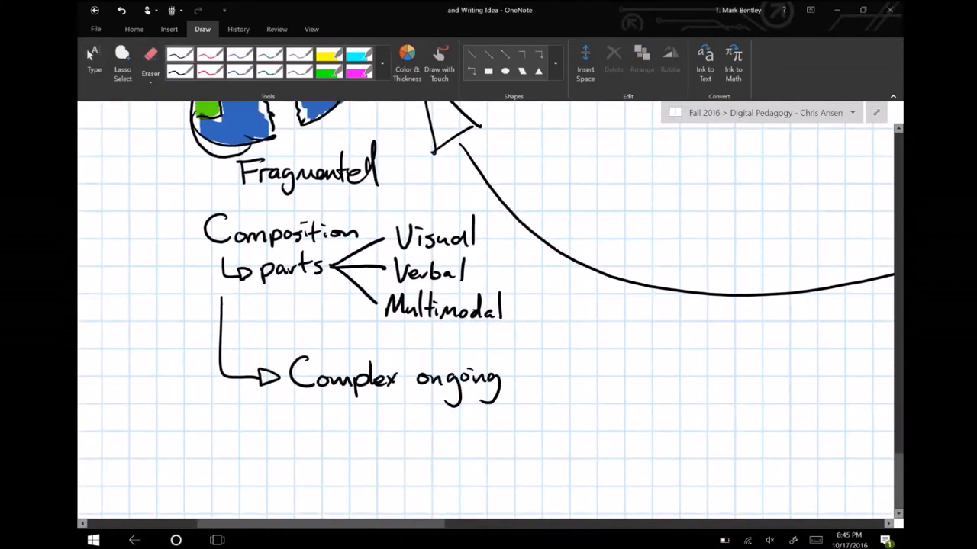
scroll("down", 3)
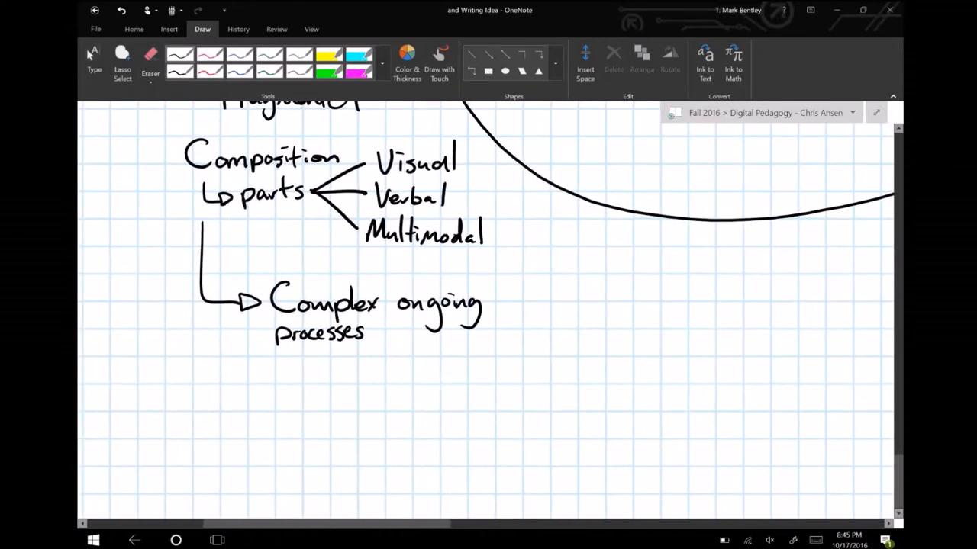
scroll("down", 3)
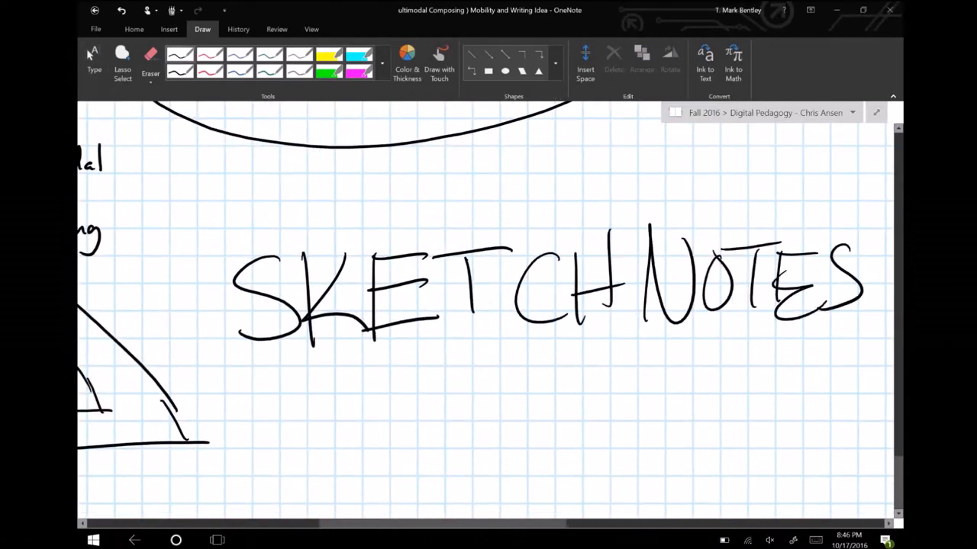
Doodle a grinning face and a trumpeting elephant beneath the SKETCHNOTES heading
left_click_drag(321, 381, 351, 394)
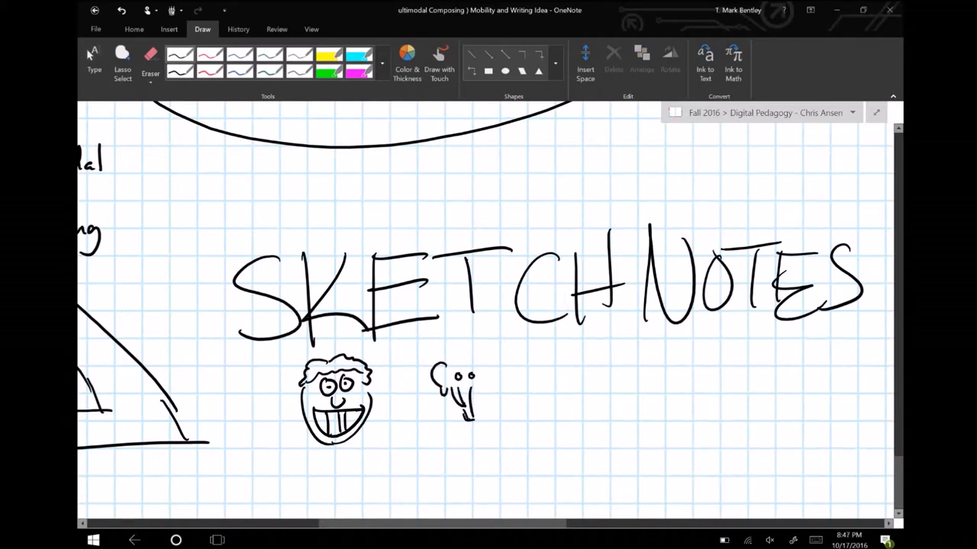
left_click_drag(399, 381, 473, 412)
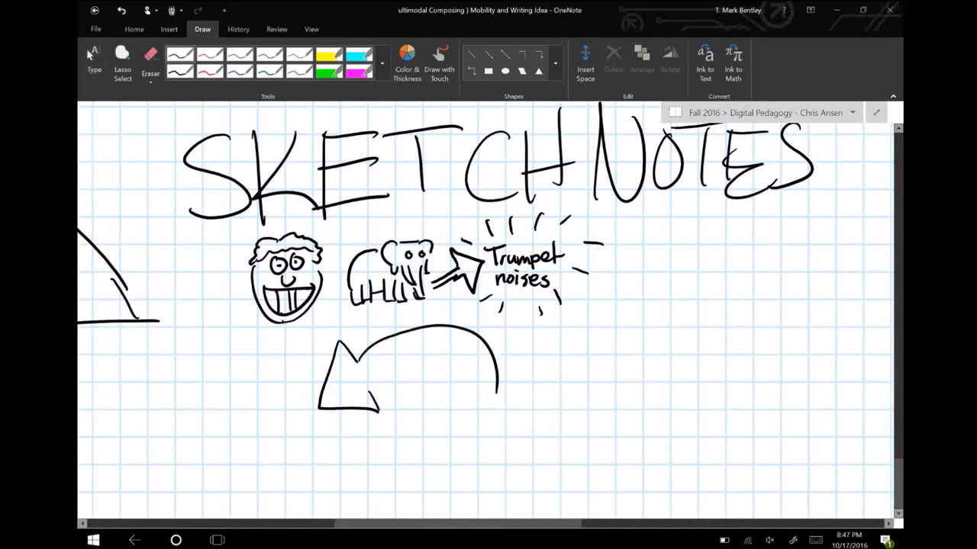
scroll("down", 3)
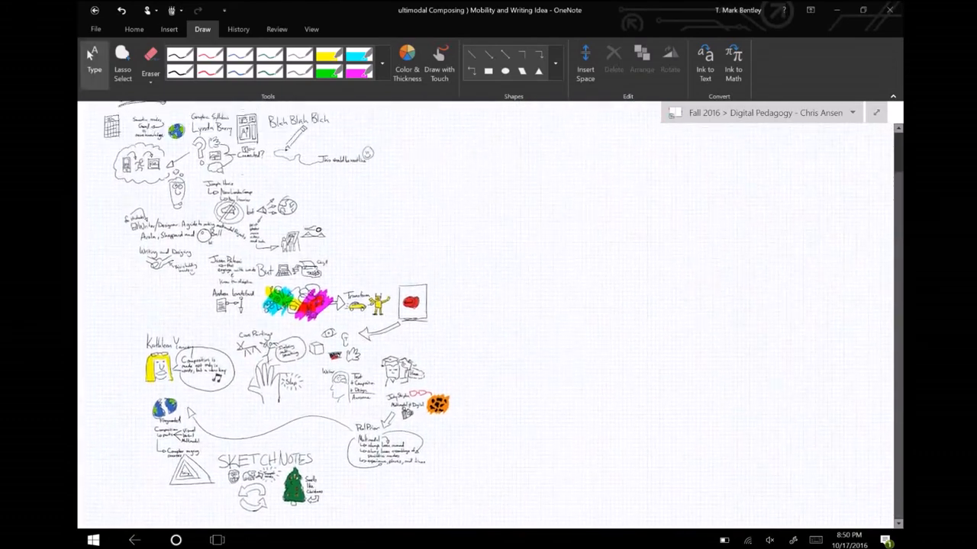
scroll("down", 3)
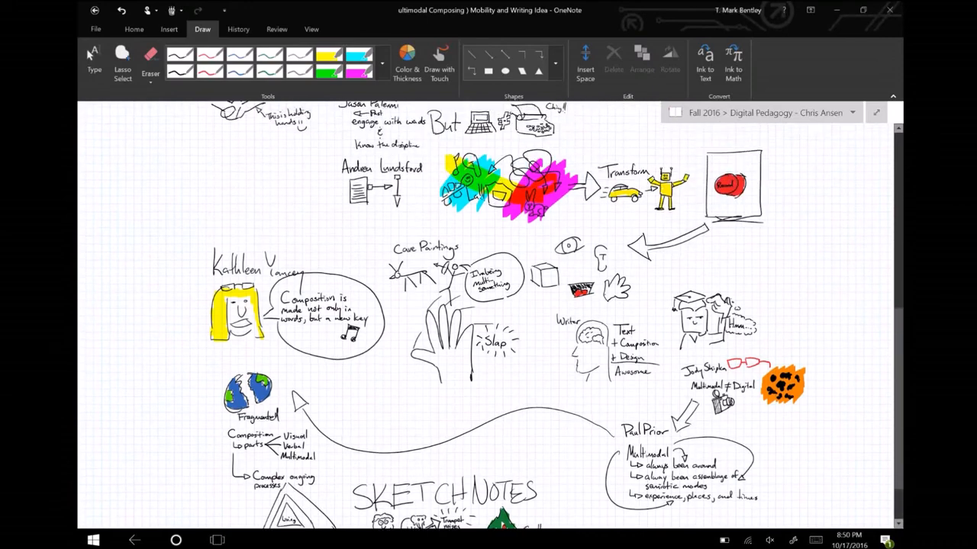